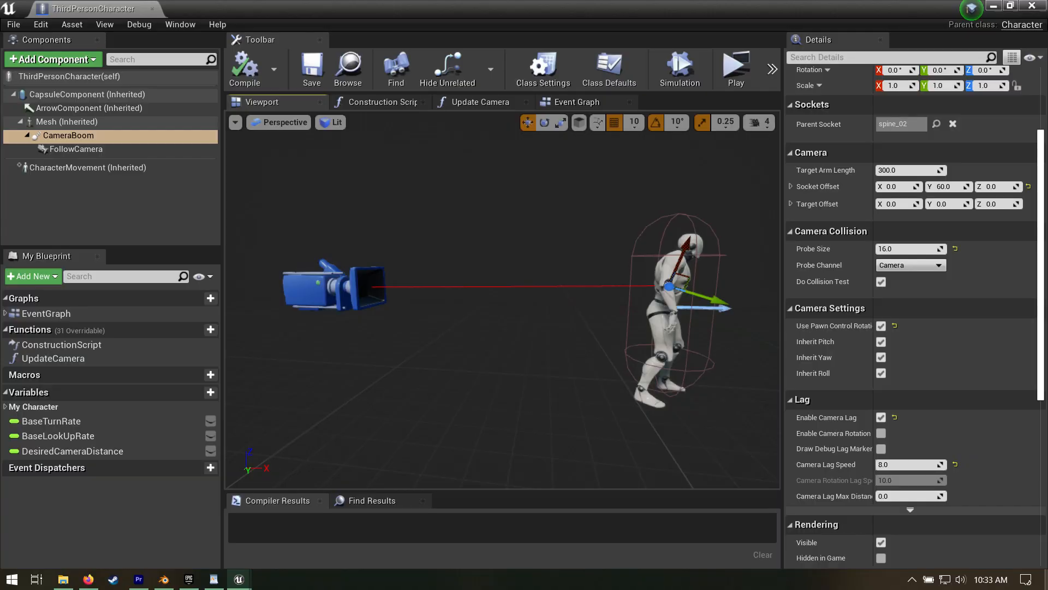
Enable Camera Lag on the ThirdPersonCharacter's CameraBoom in the Lag settings
left_click(737, 63)
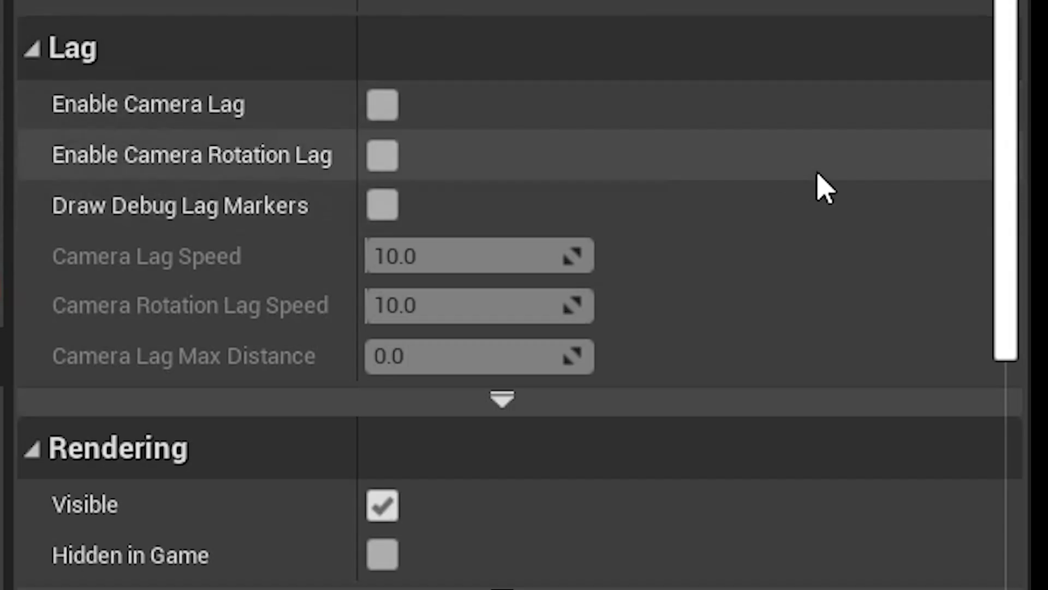
mouse_move(391, 109)
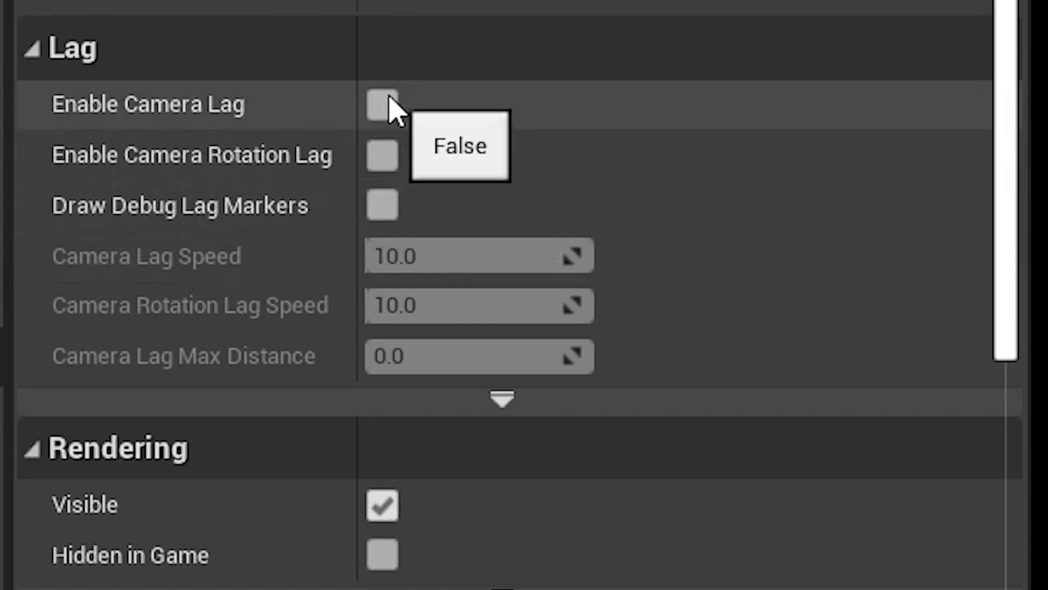
left_click(382, 106)
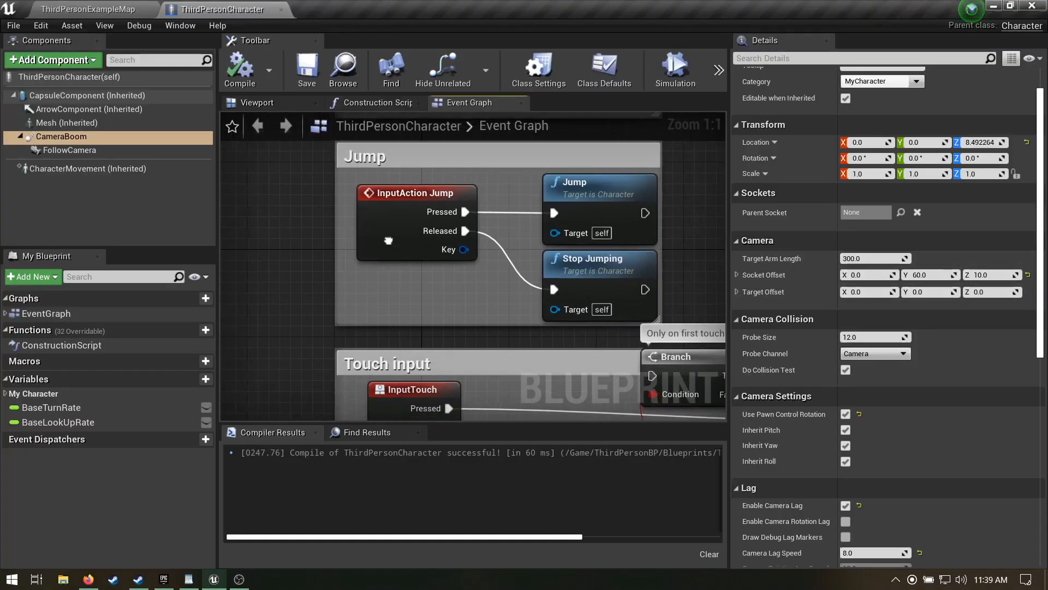
Return to the Viewport and attach the CameraBoom to the spine_02 bone with probe size 16
left_click(257, 103)
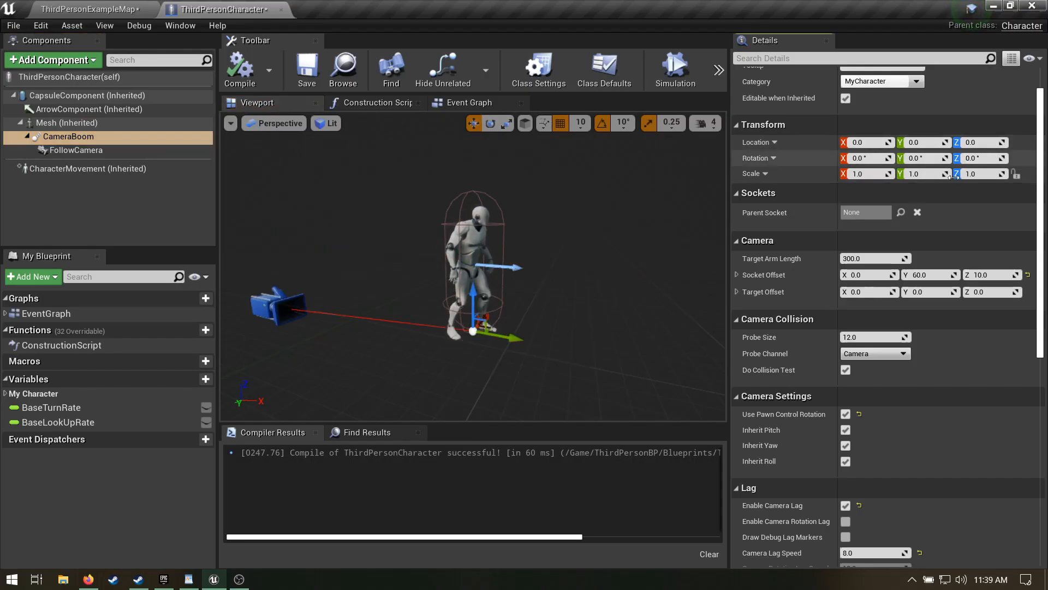
left_click(901, 212)
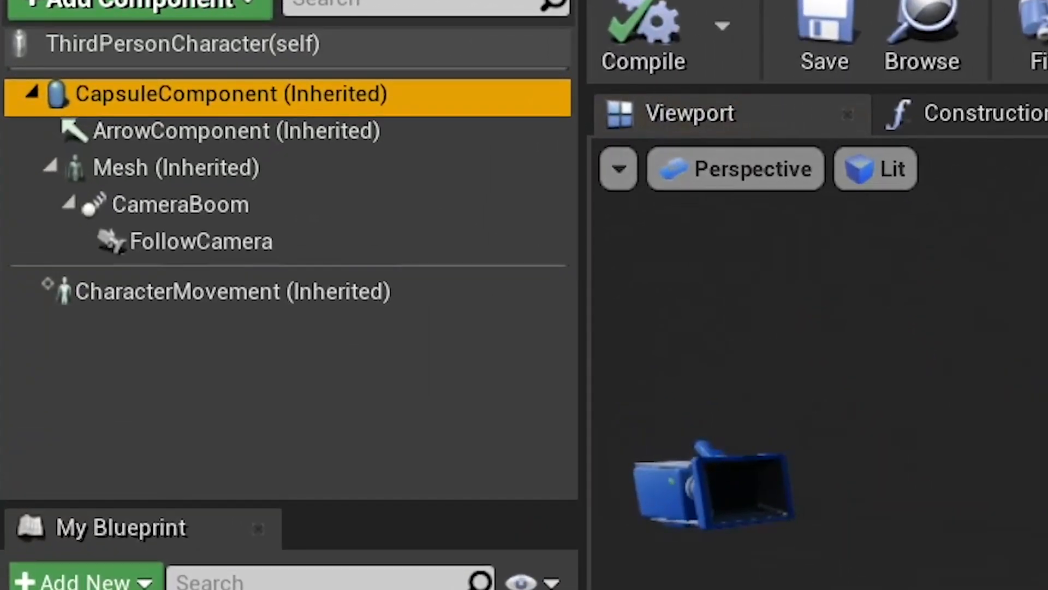
Switch the capsule's collision preset to Custom with the Camera trace set to Ignore
left_click(481, 197)
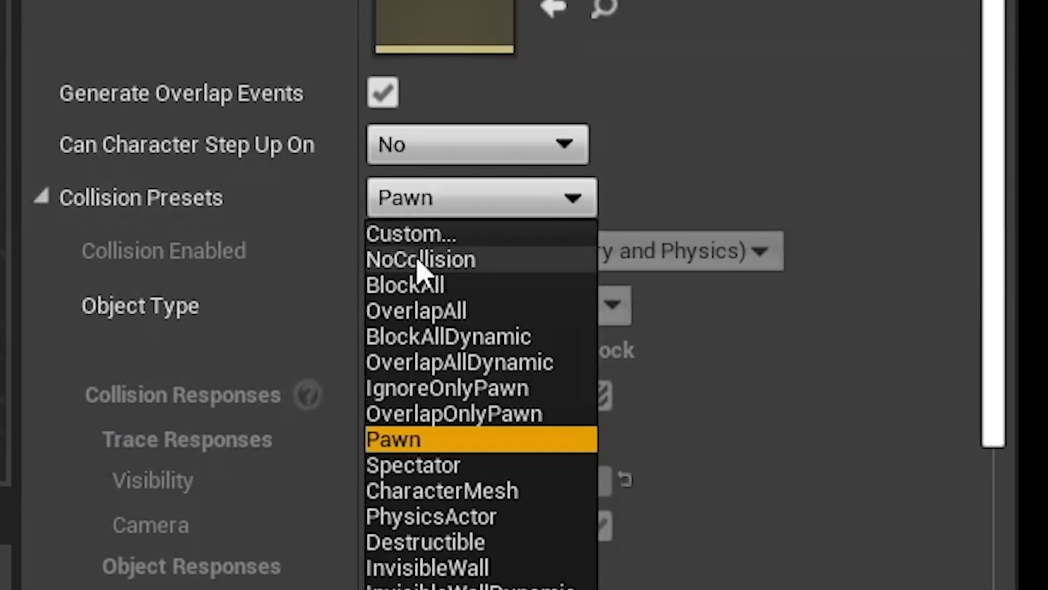
left_click(411, 235)
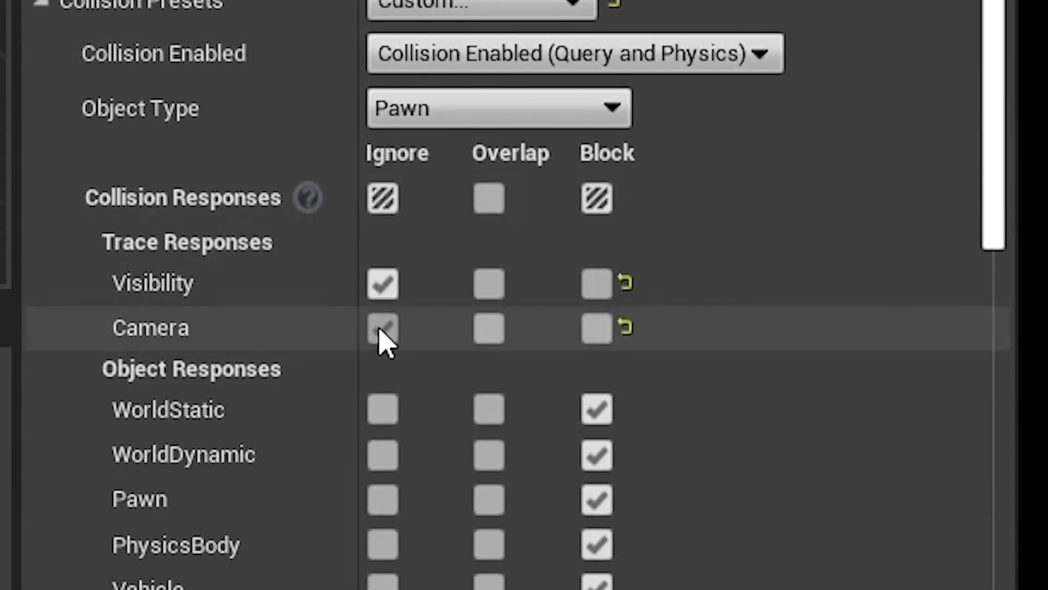